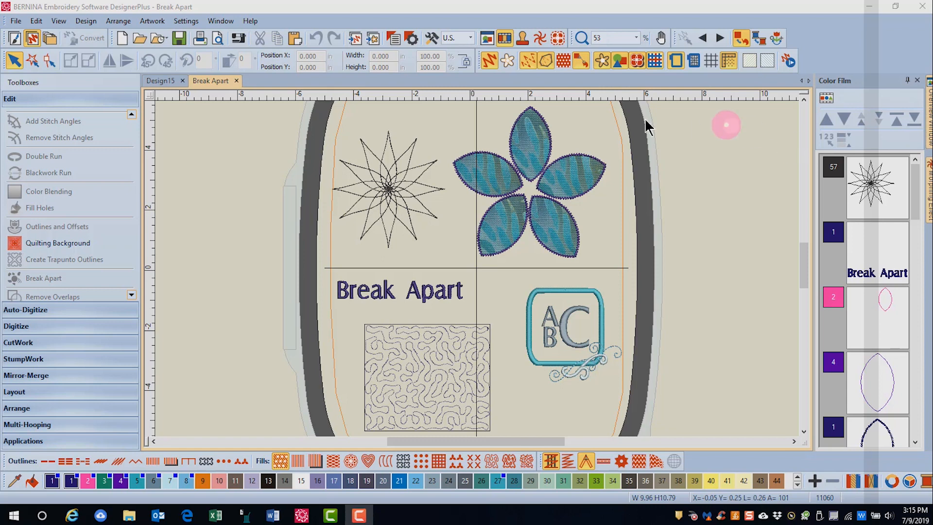
{"action": "mouse_move", "coordinate": [461, 169]}
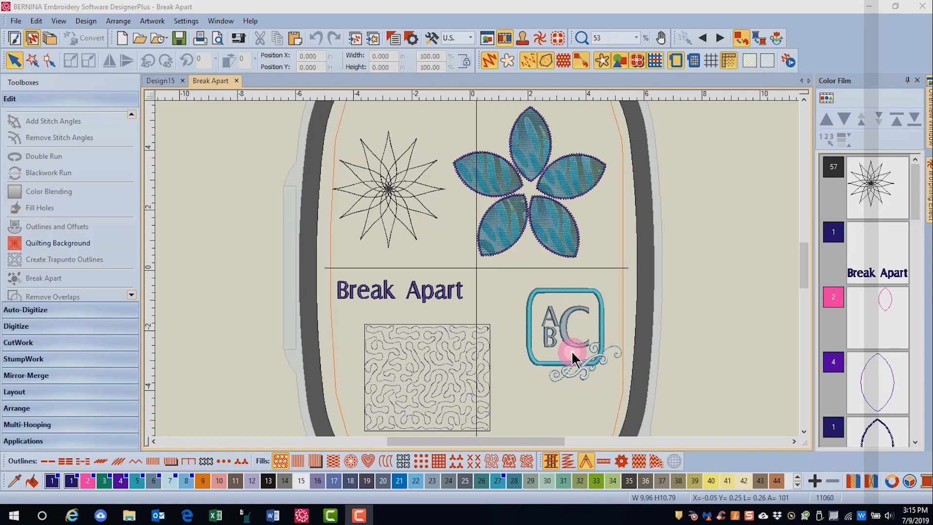
{"action": "mouse_move", "coordinate": [477, 266]}
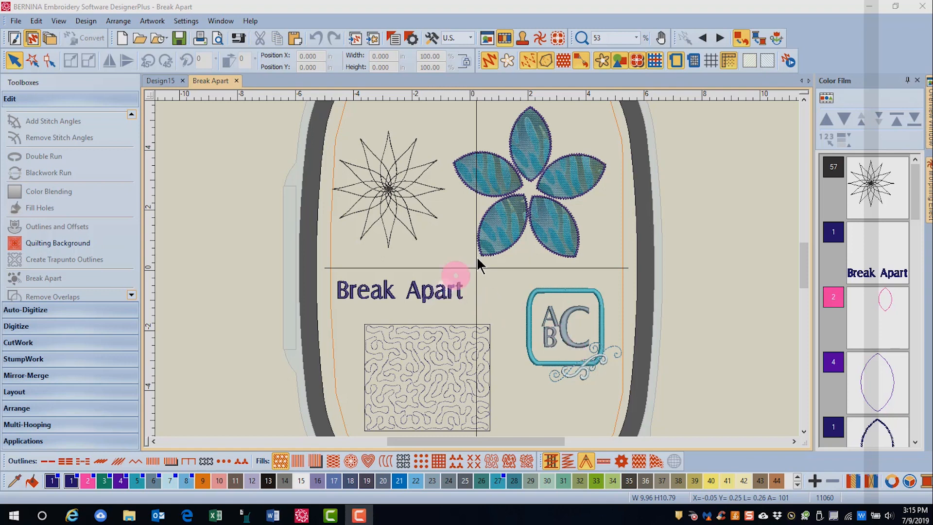
{"action": "mouse_move", "coordinate": [471, 354]}
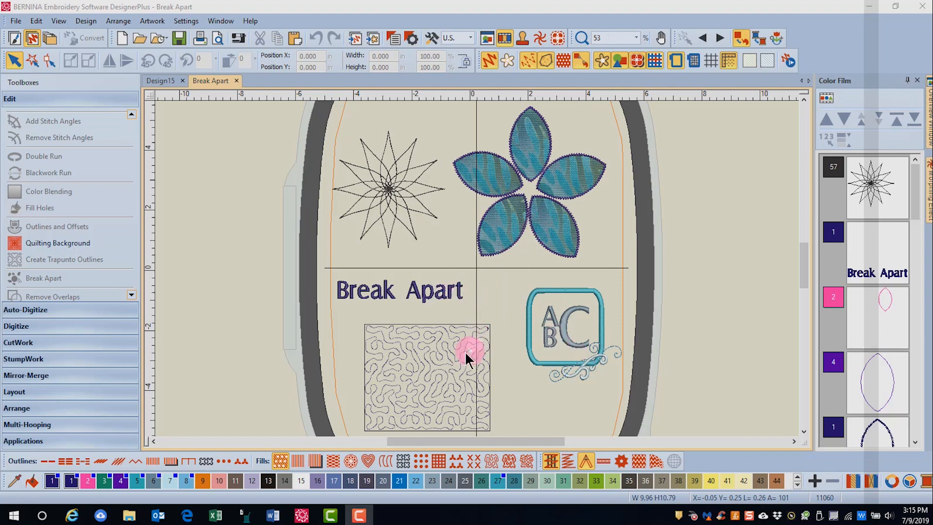
{"action": "mouse_move", "coordinate": [465, 372]}
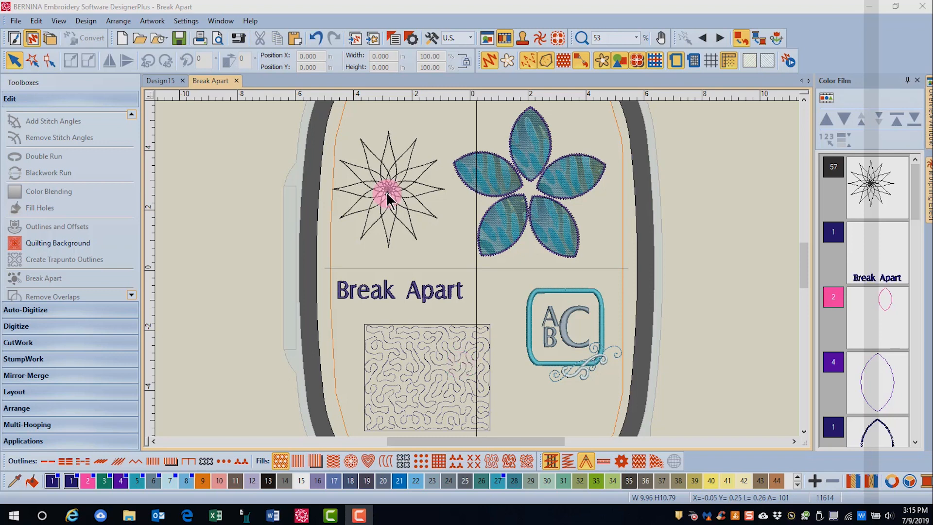
Step: Check the blackwork star's right-click options for ungrouping, then deselect it unchanged
{"action": "left_click", "coordinate": [388, 196]}
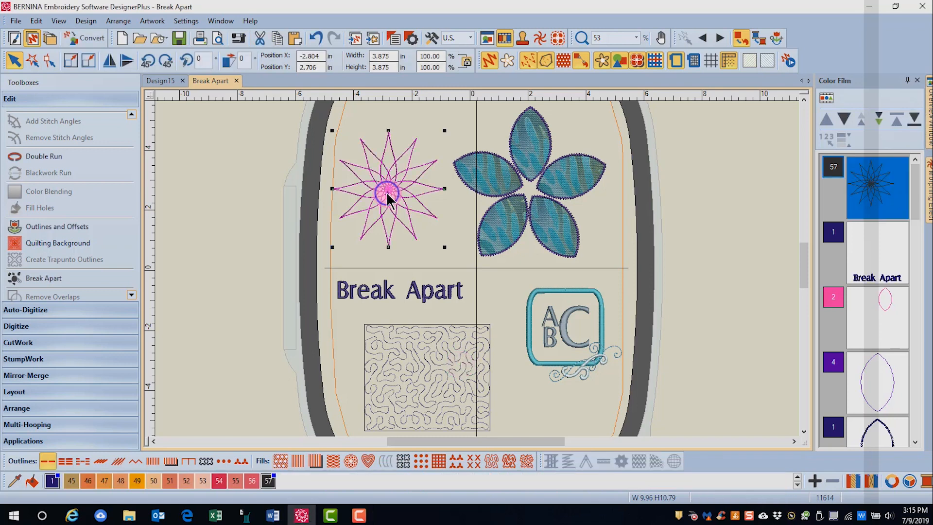
{"action": "right_click", "coordinate": [386, 194]}
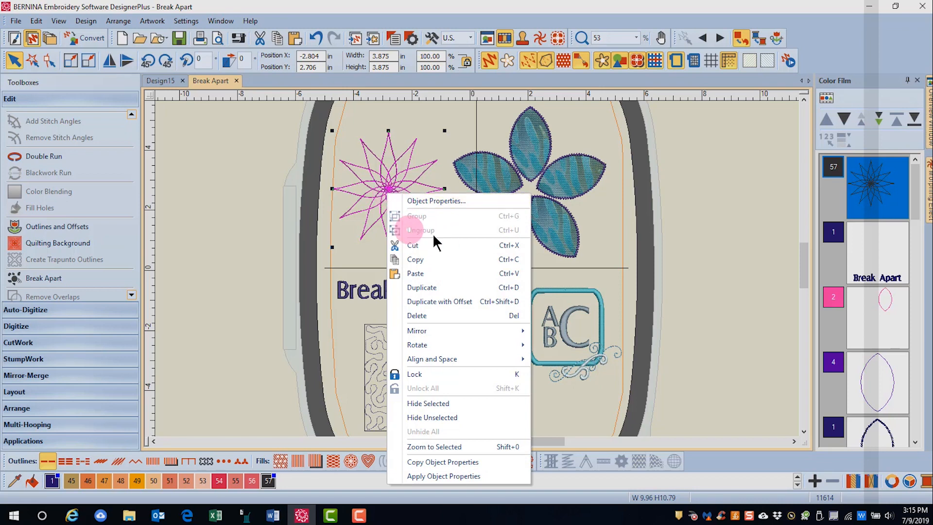
{"action": "mouse_move", "coordinate": [434, 241]}
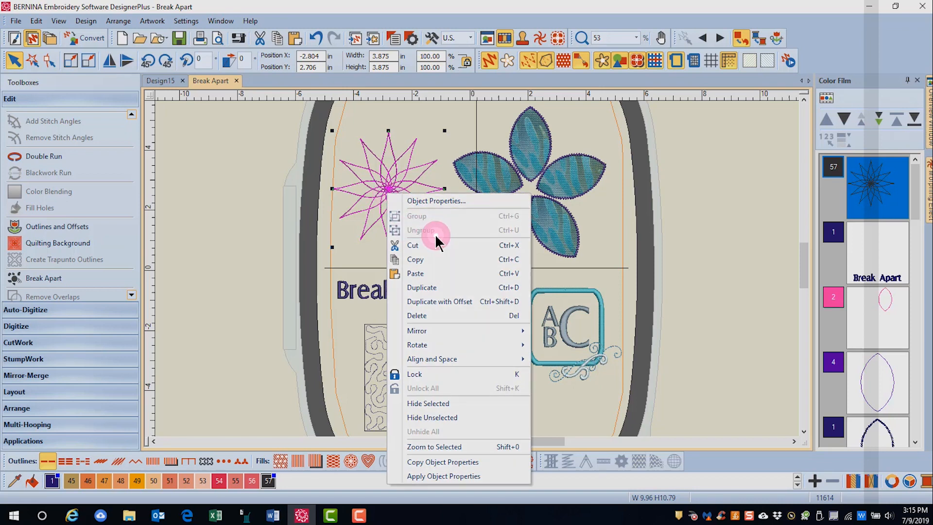
{"action": "mouse_move", "coordinate": [675, 181]}
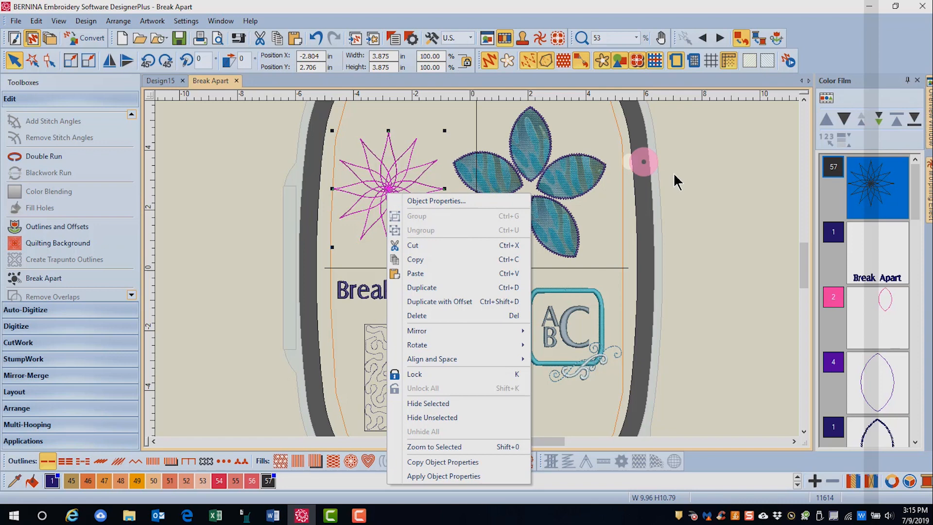
{"action": "left_click", "coordinate": [702, 184]}
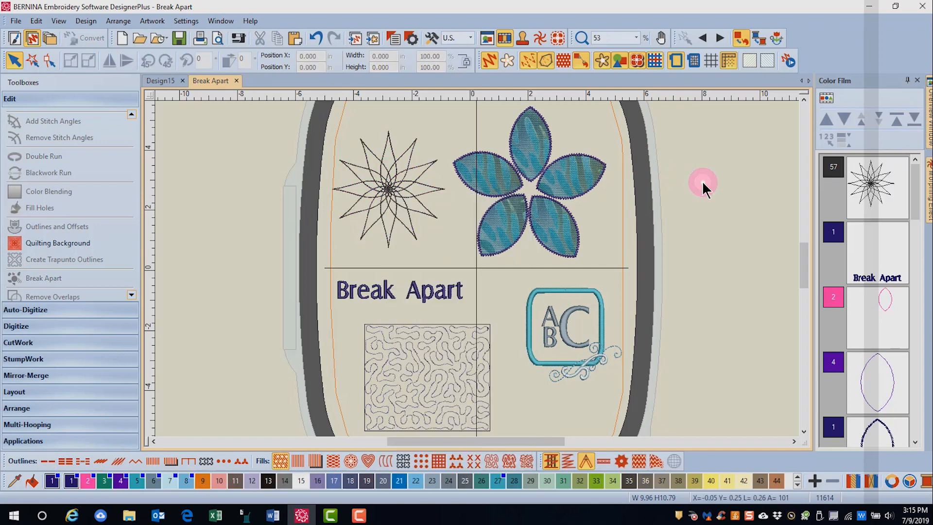
{"action": "mouse_move", "coordinate": [402, 194]}
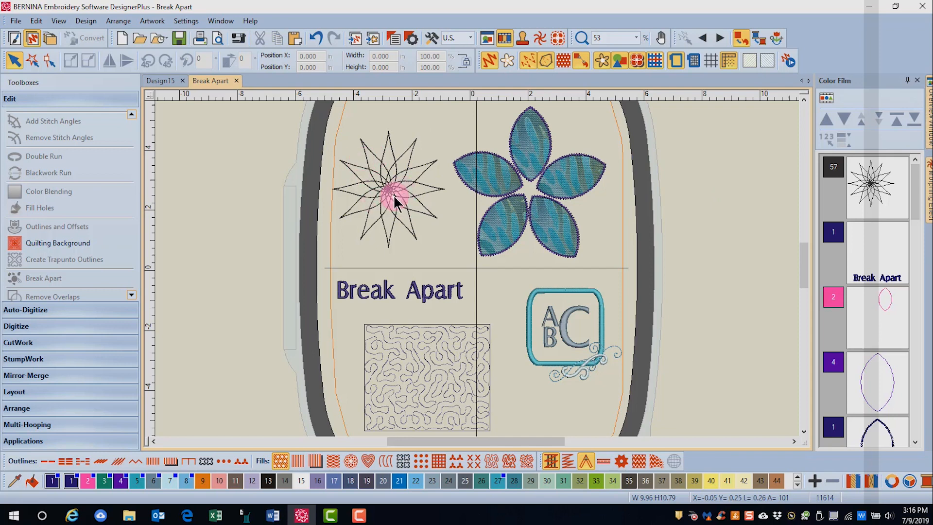
Step: Split the blackwork star into separate editable parts with Break Apart
{"action": "left_click", "coordinate": [390, 191]}
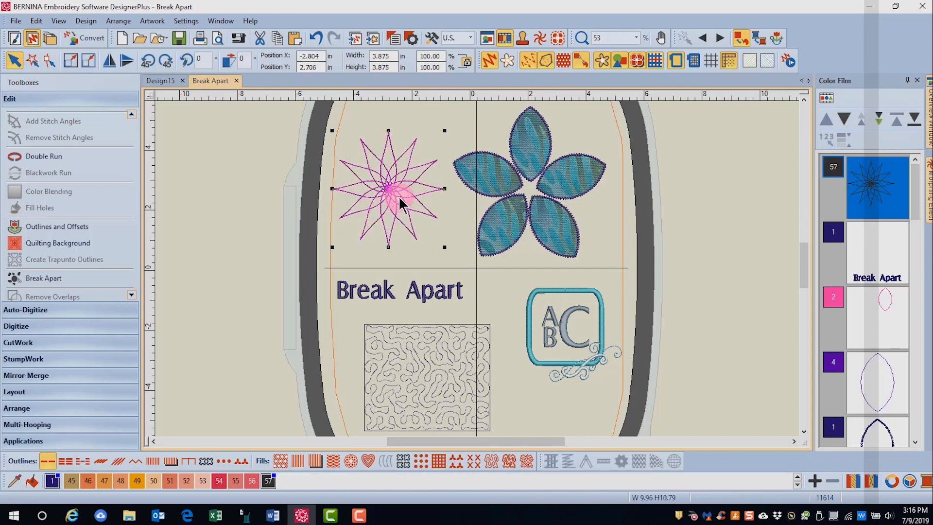
{"action": "left_click", "coordinate": [44, 278]}
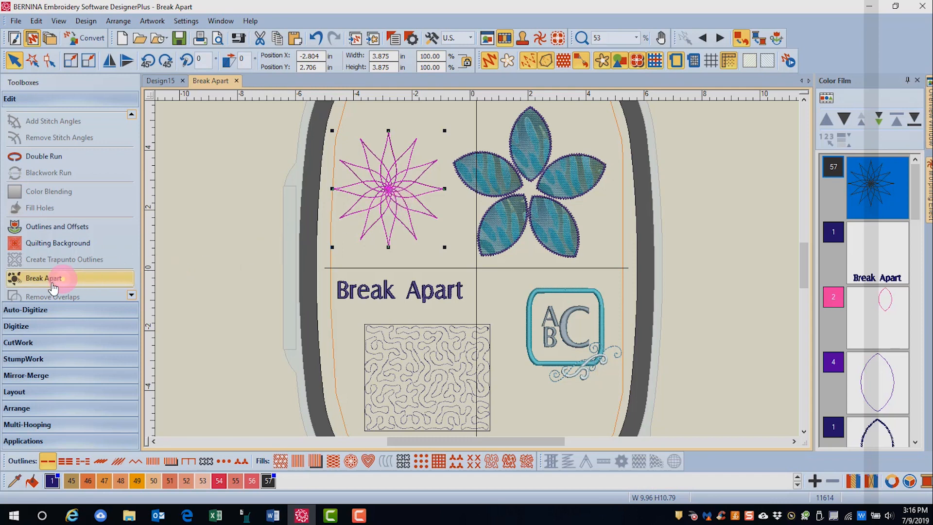
{"action": "left_click", "coordinate": [42, 278]}
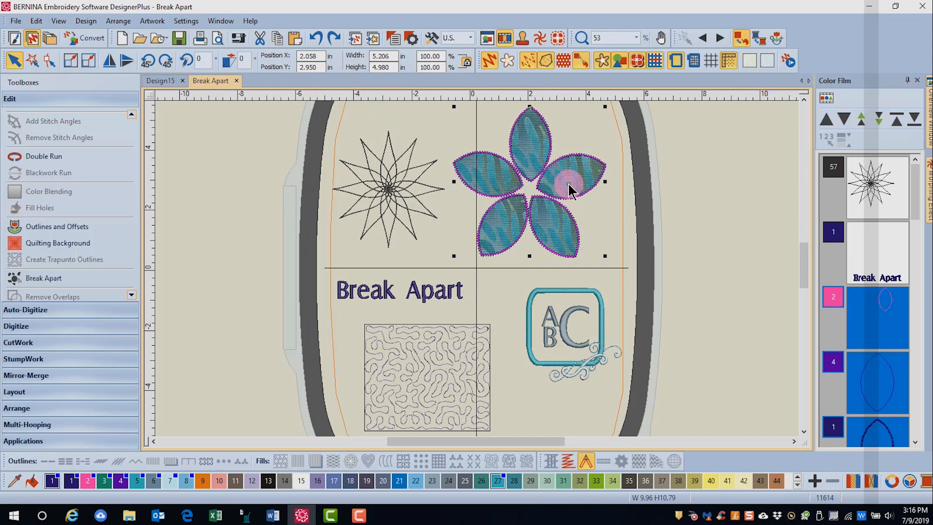
{"action": "mouse_move", "coordinate": [580, 185]}
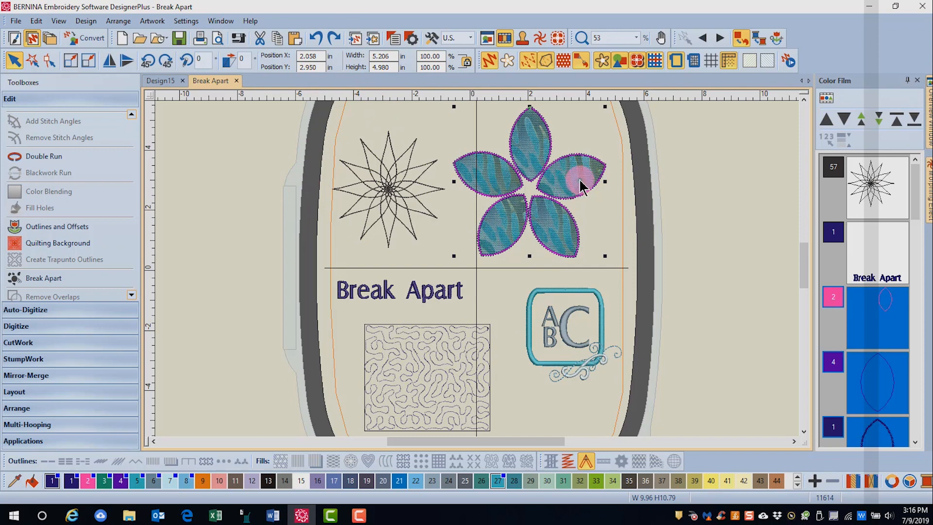
Step: Break the appliqué flower into petal objects and select one petal piece in the stitch order
{"action": "left_click", "coordinate": [428, 219]}
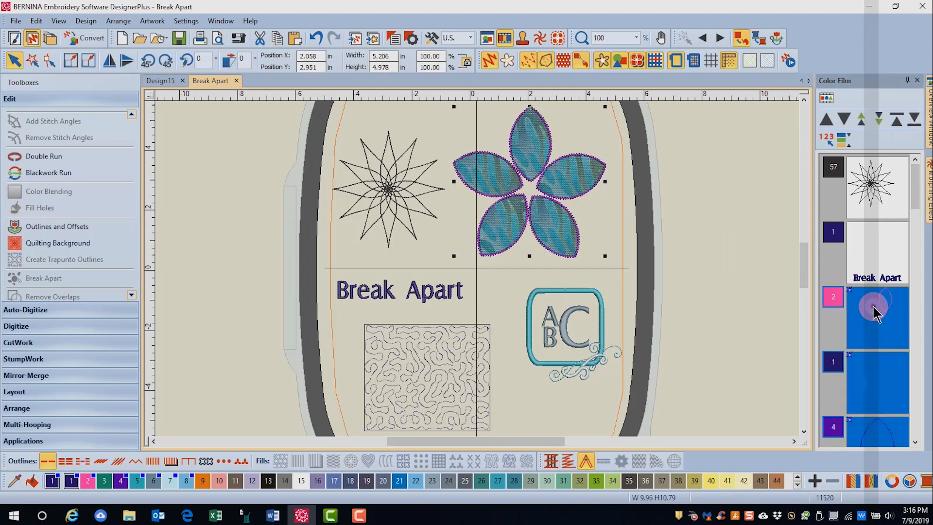
{"action": "right_click", "coordinate": [875, 309]}
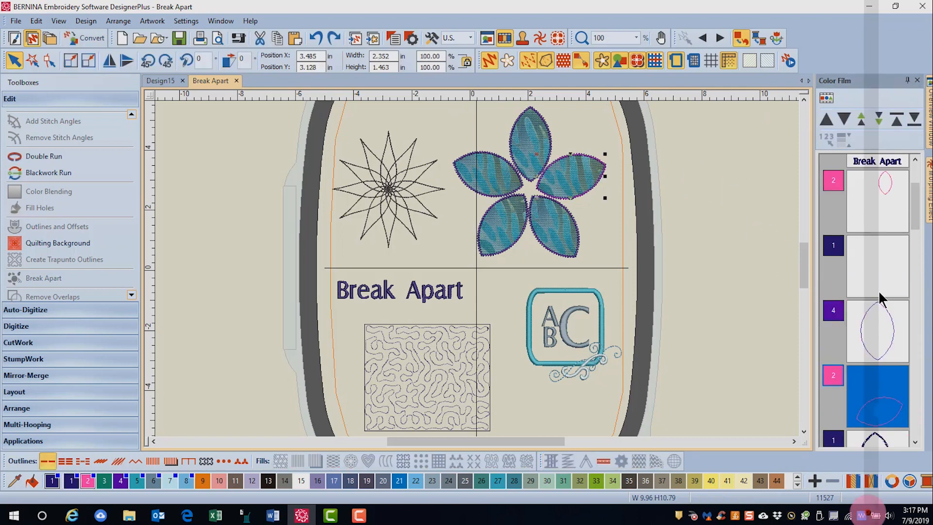
{"action": "left_click", "coordinate": [861, 118]}
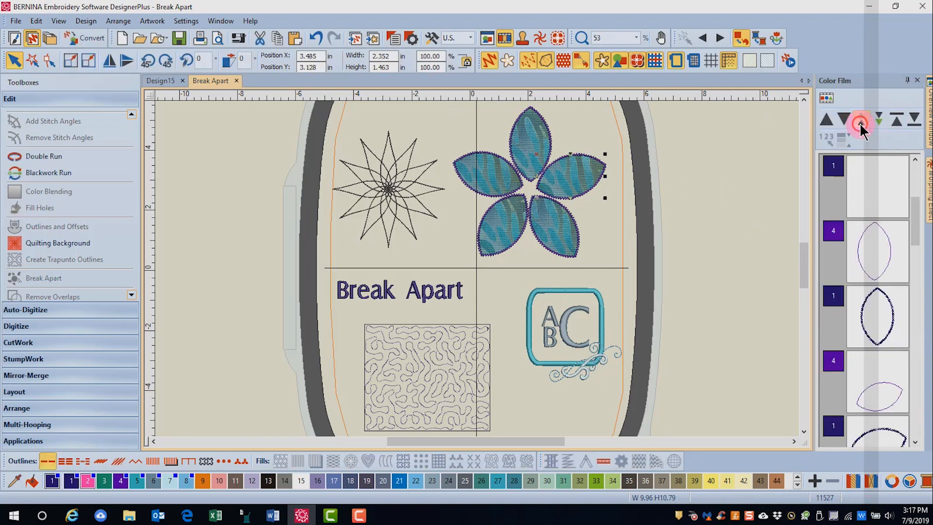
{"action": "scroll", "scroll_direction": "down", "scroll_amount": 3}
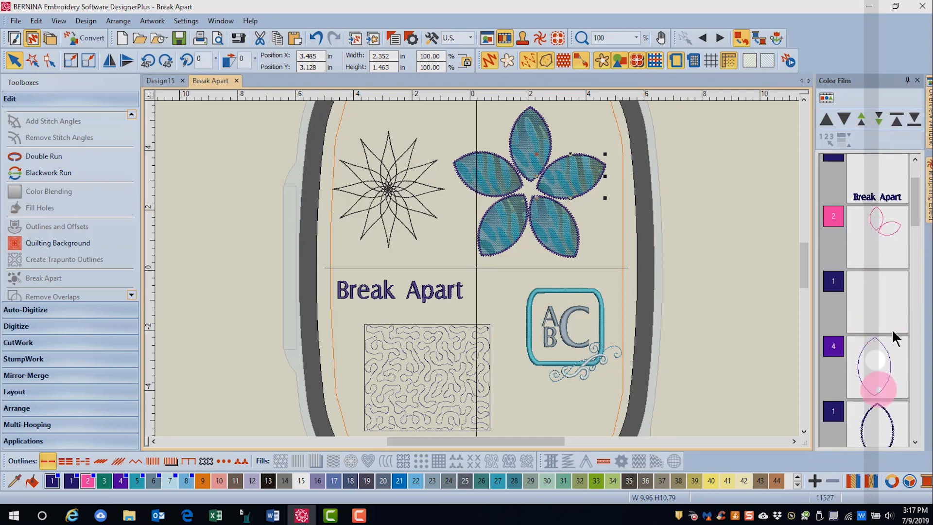
{"action": "left_click", "coordinate": [877, 366]}
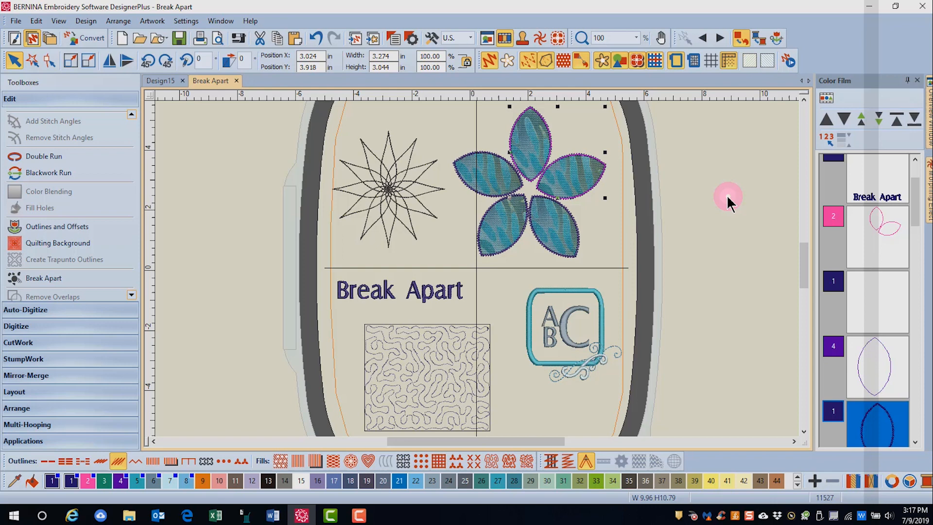
{"action": "mouse_move", "coordinate": [725, 189]}
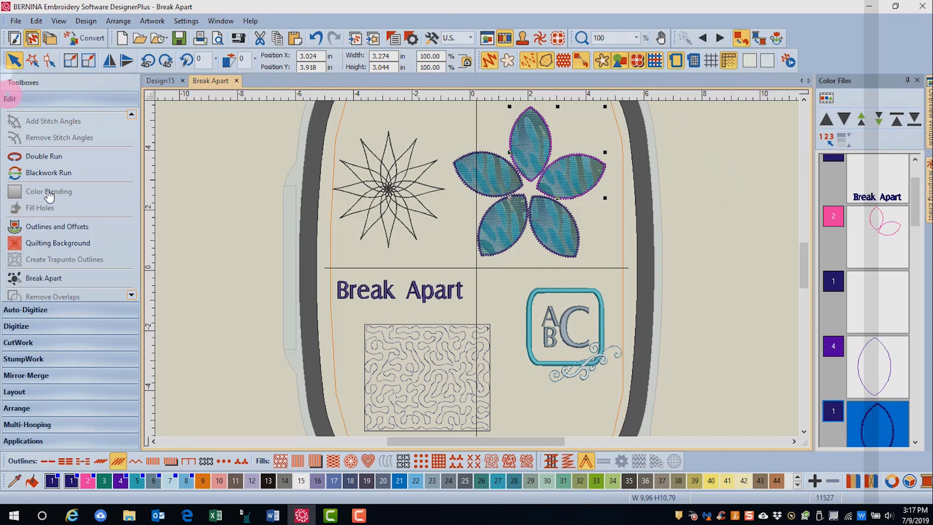
Step: Review the lettering's options and select the word Break
{"action": "right_click", "coordinate": [381, 292]}
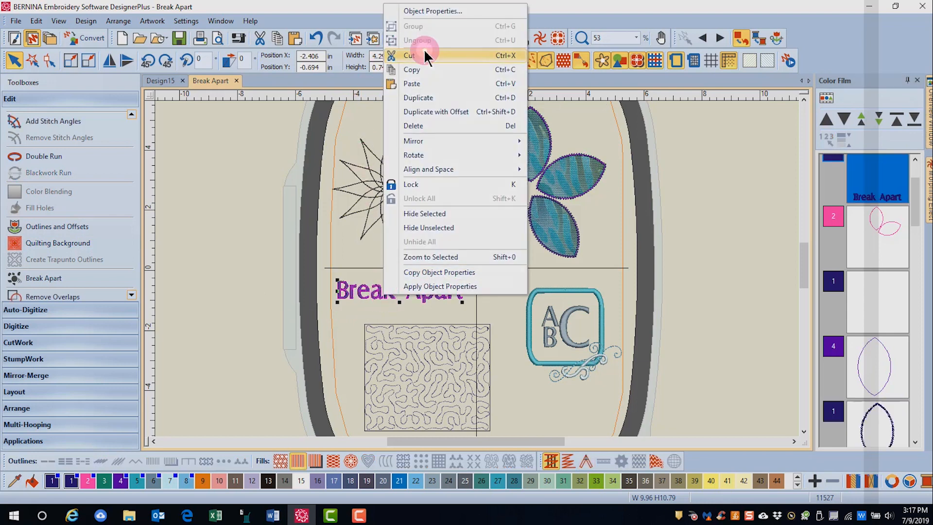
{"action": "left_click", "coordinate": [372, 296]}
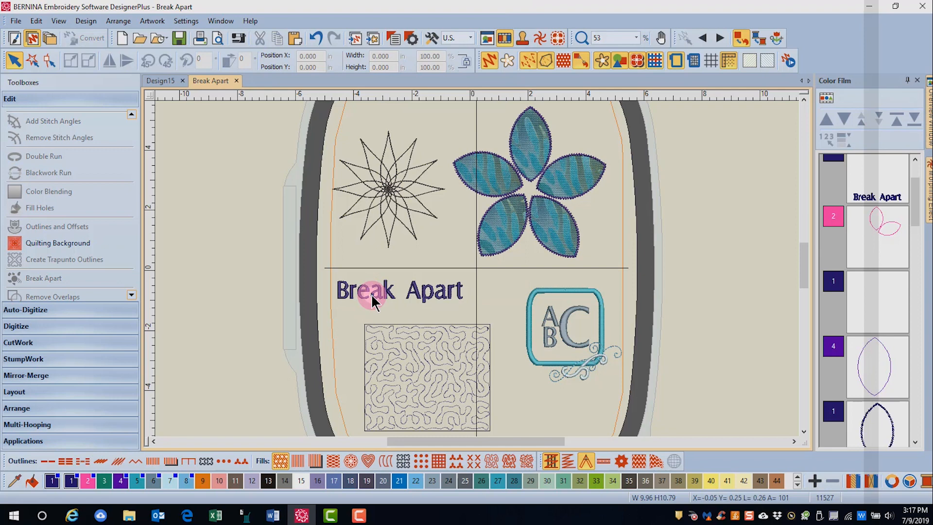
{"action": "left_click", "coordinate": [43, 278]}
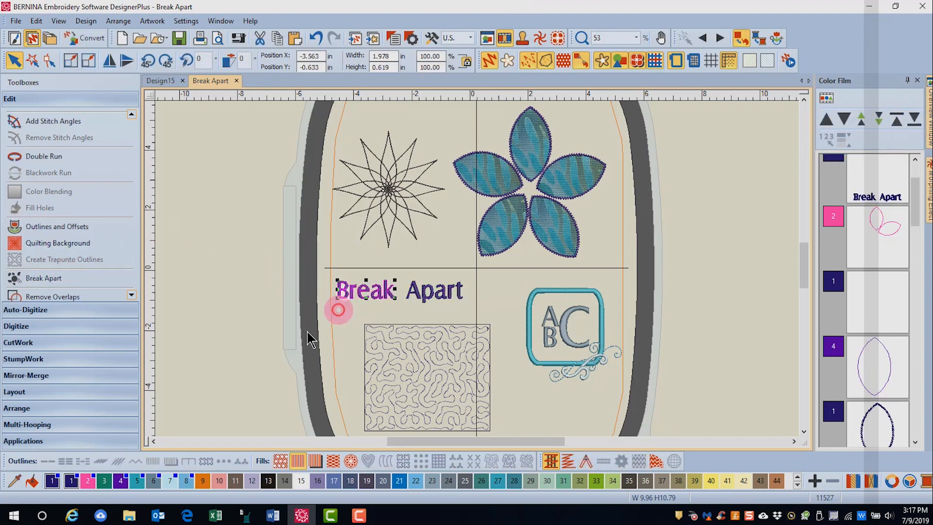
{"action": "mouse_move", "coordinate": [424, 300]}
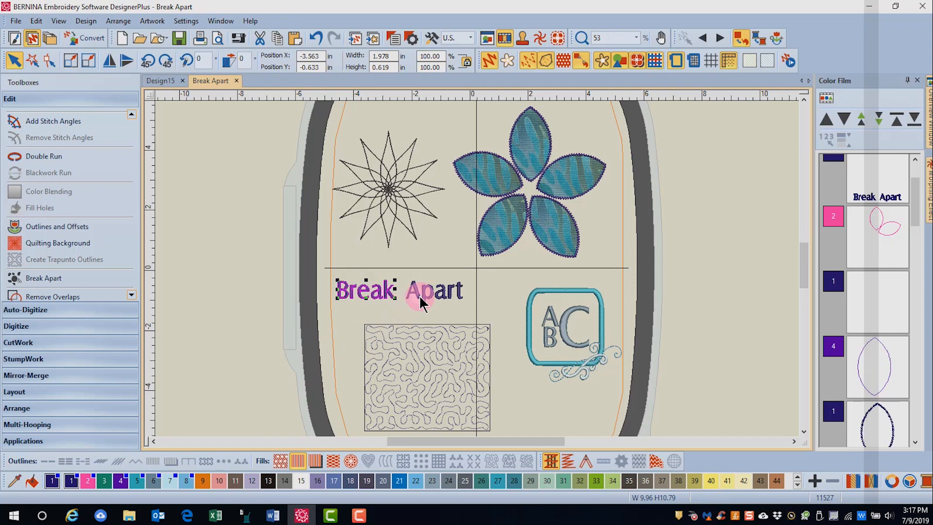
Step: Split the word Break into separate letters, then break the letter B apart further
{"action": "right_click", "coordinate": [420, 292]}
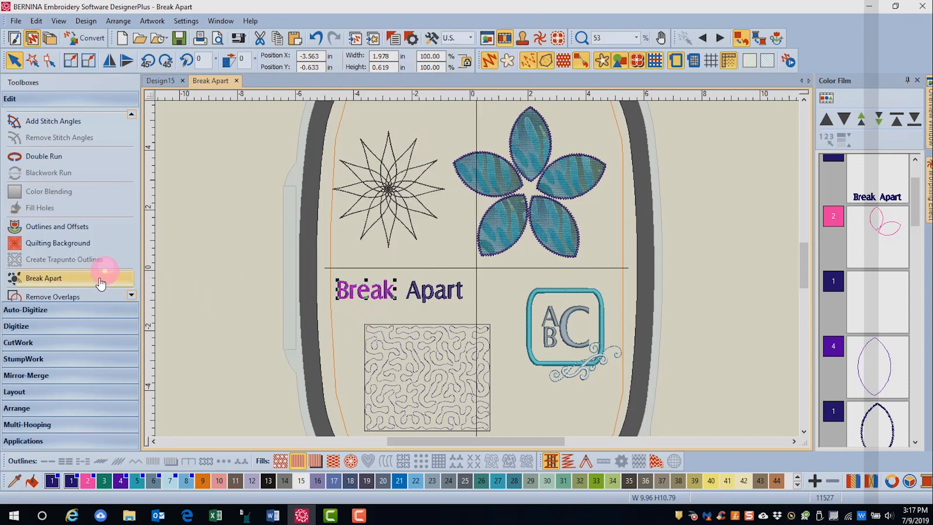
{"action": "left_click", "coordinate": [44, 278]}
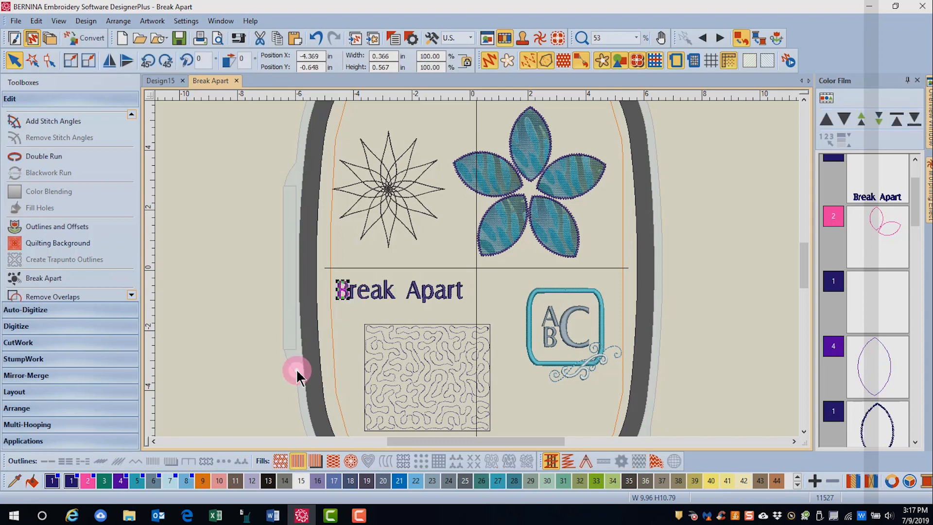
{"action": "mouse_move", "coordinate": [43, 278]}
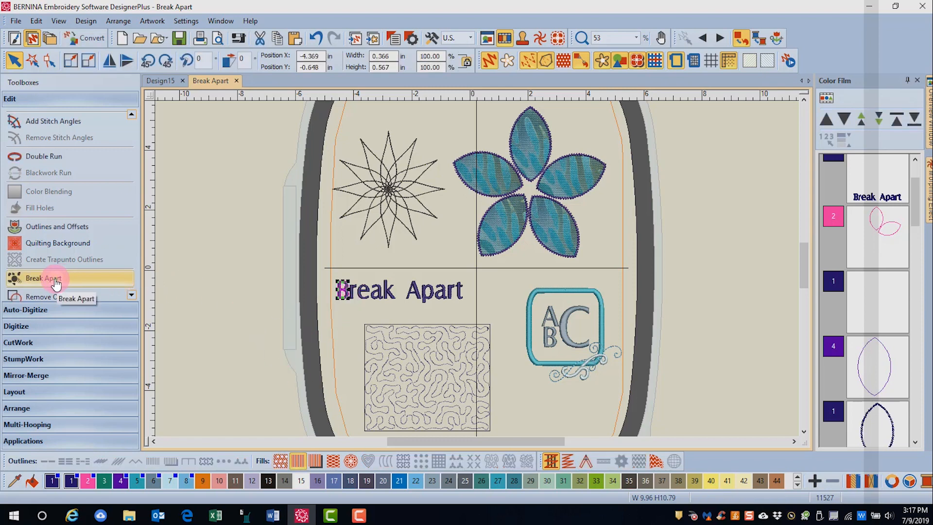
{"action": "left_click", "coordinate": [41, 278]}
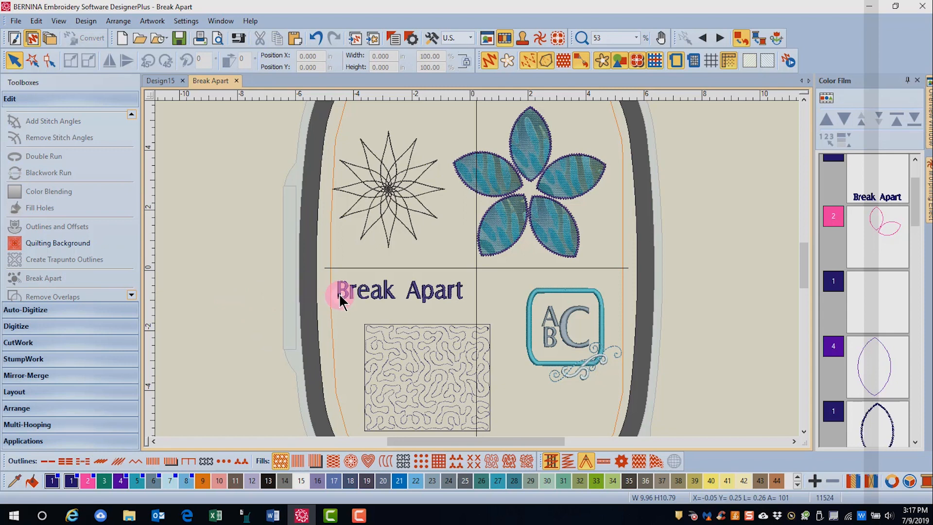
{"action": "double_click", "coordinate": [342, 291]}
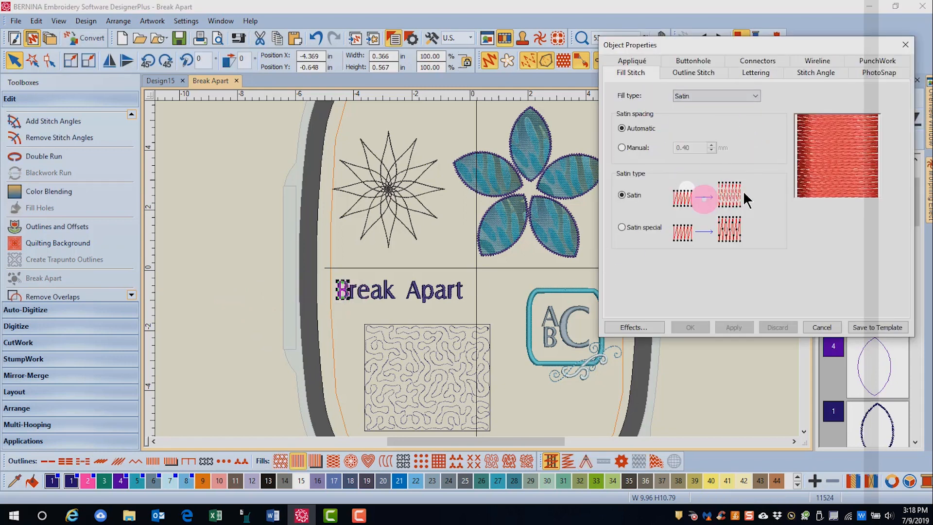
{"action": "mouse_move", "coordinate": [779, 185]}
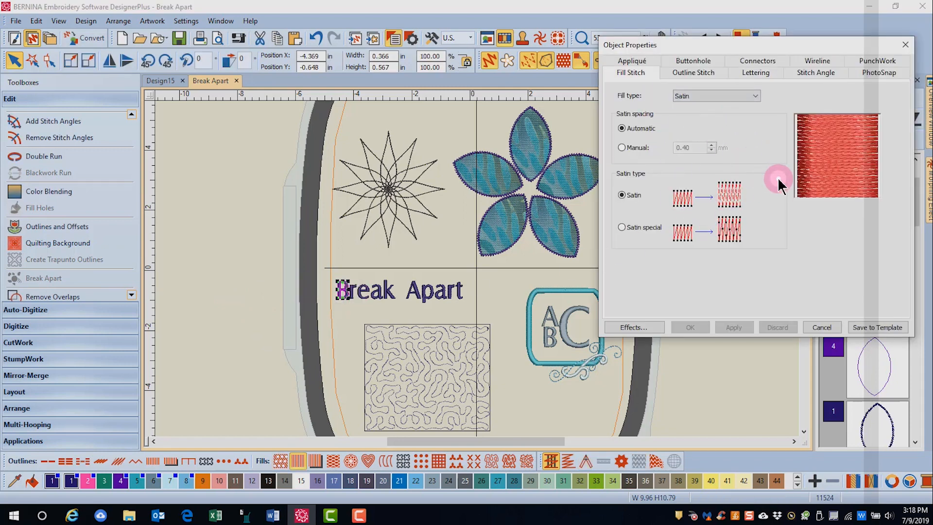
{"action": "mouse_move", "coordinate": [904, 45]}
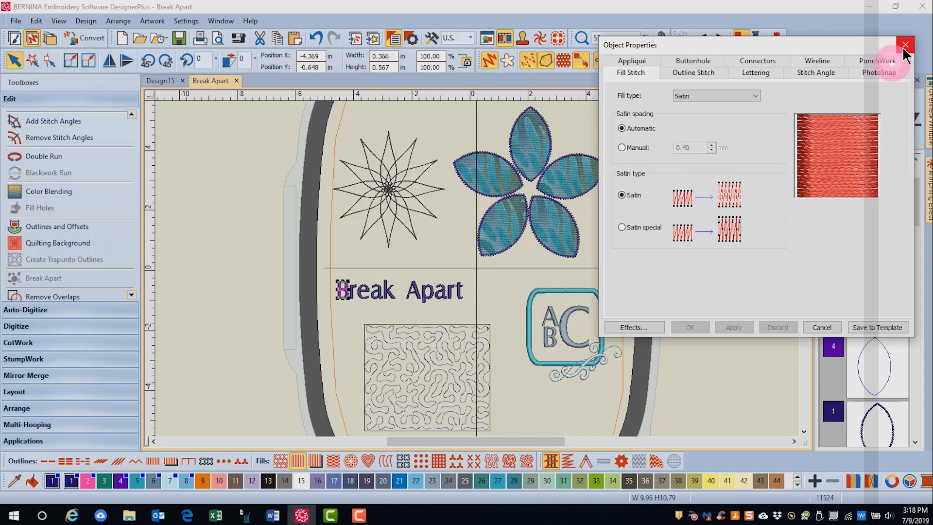
{"action": "left_click", "coordinate": [904, 46]}
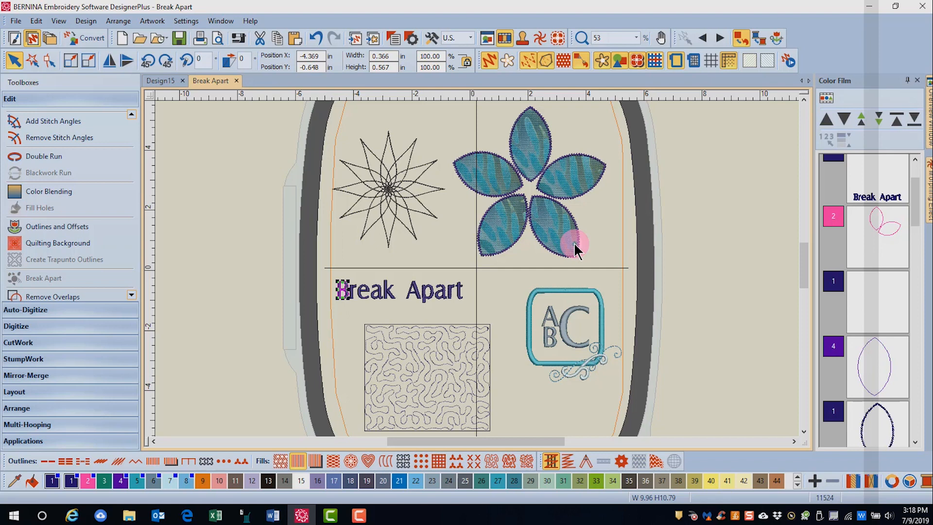
{"action": "mouse_move", "coordinate": [566, 237]}
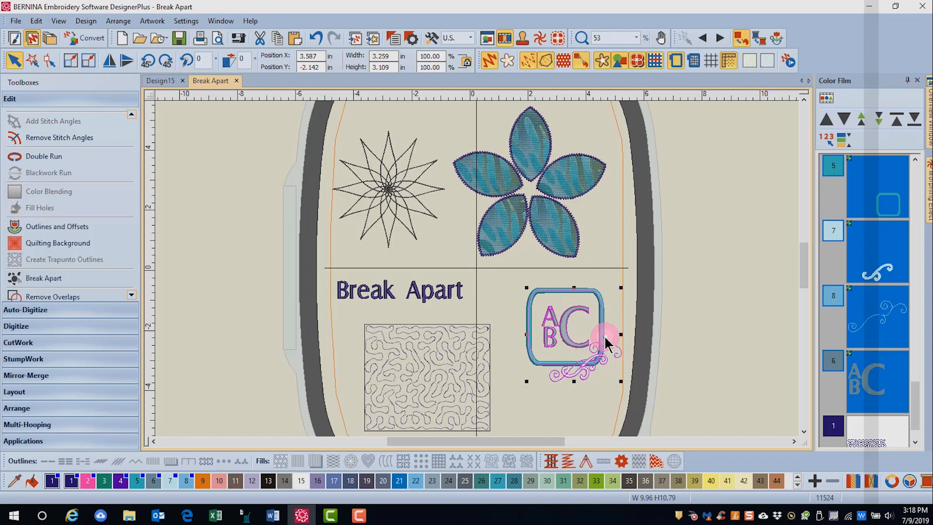
{"action": "mouse_move", "coordinate": [43, 278]}
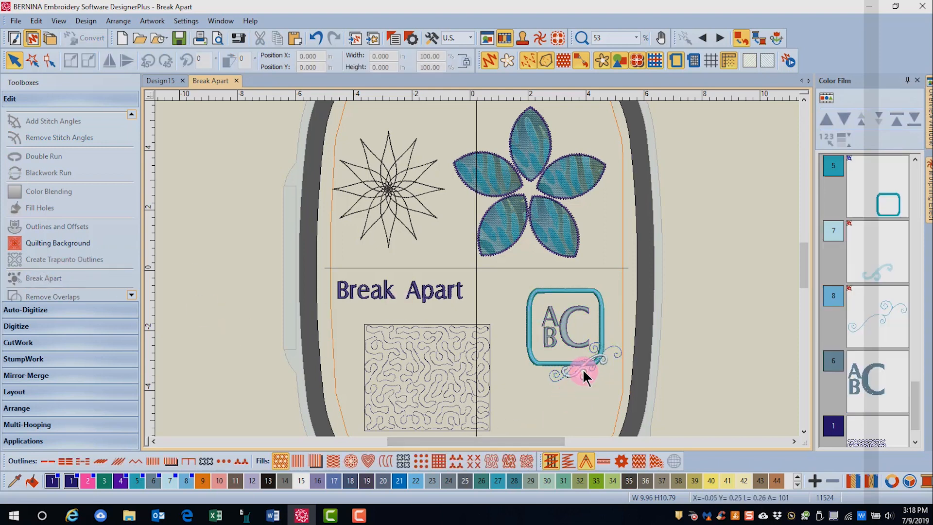
Step: Deselect the monogram after it splits into frame, swirl and letter objects
{"action": "left_click", "coordinate": [586, 370]}
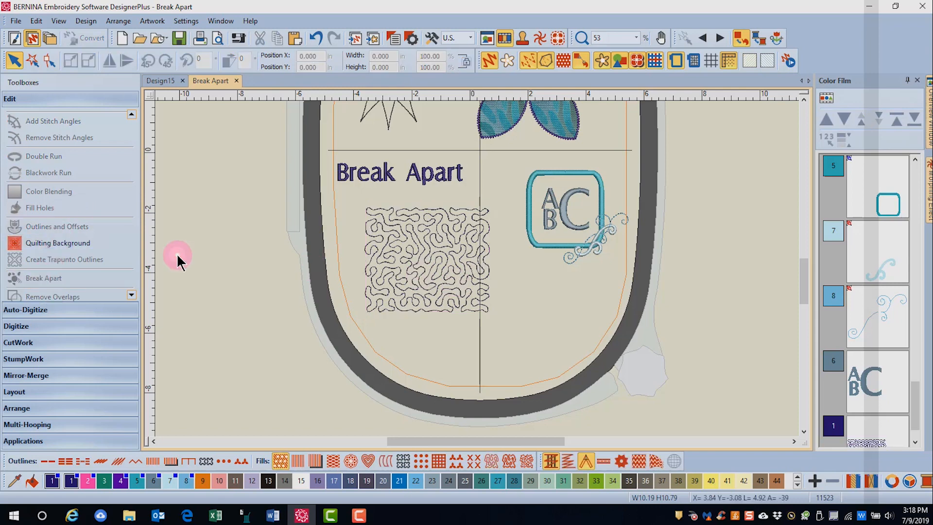
Step: Select the stippled square and zoom in on its reshape control points
{"action": "left_click", "coordinate": [373, 238]}
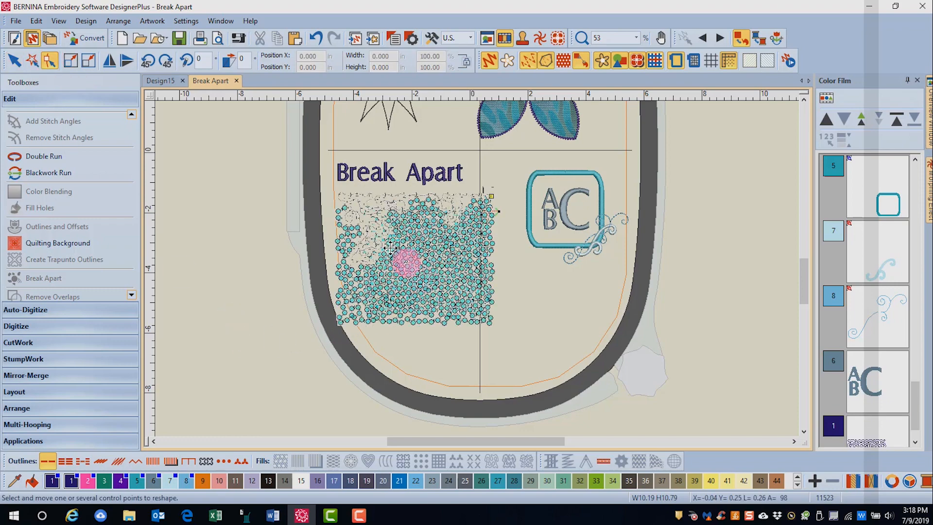
{"action": "scroll", "scroll_direction": "down", "scroll_amount": 3}
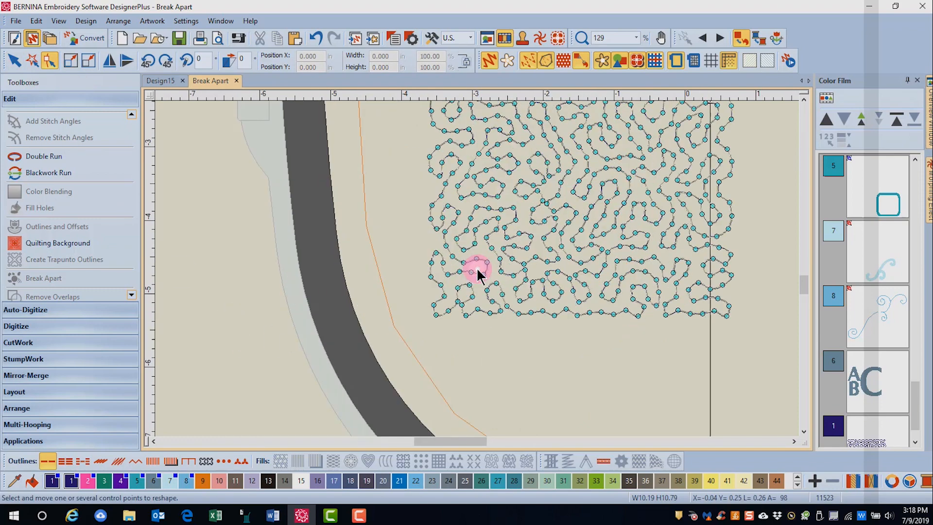